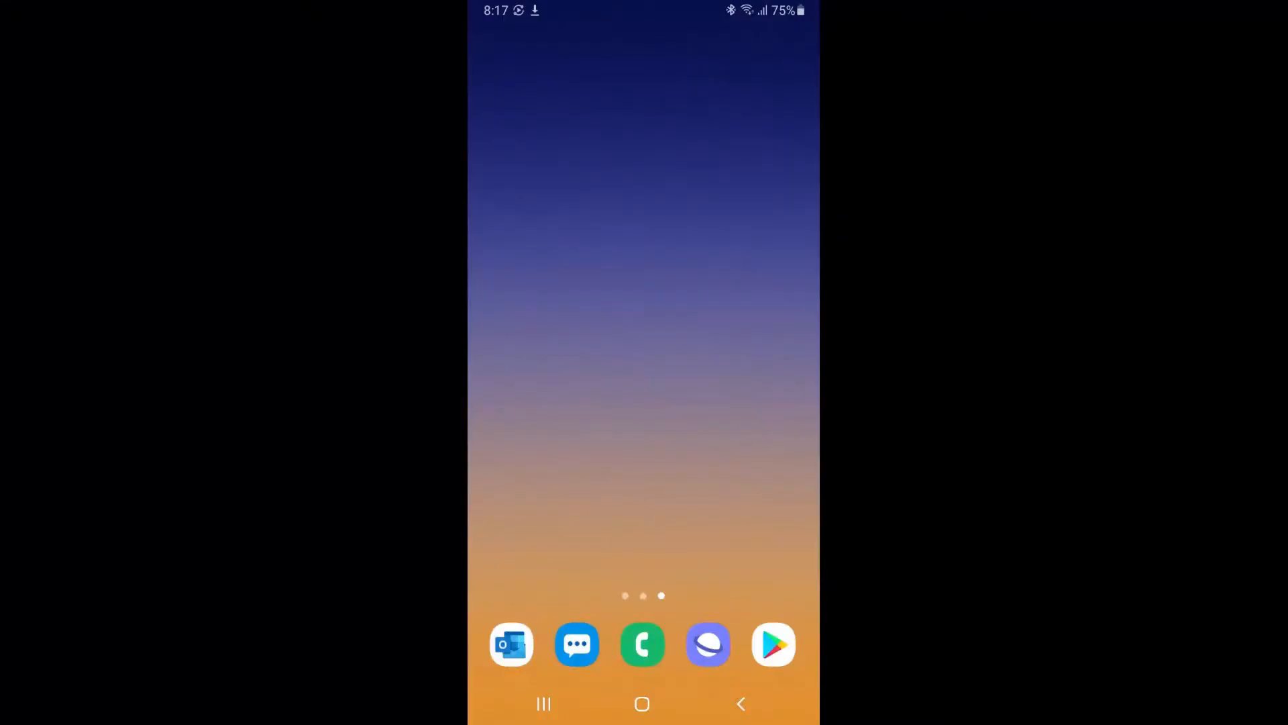
Step: Launch the Aruba Instant On app from the Android home screen
{"action": "left_click", "coordinate": [771, 644]}
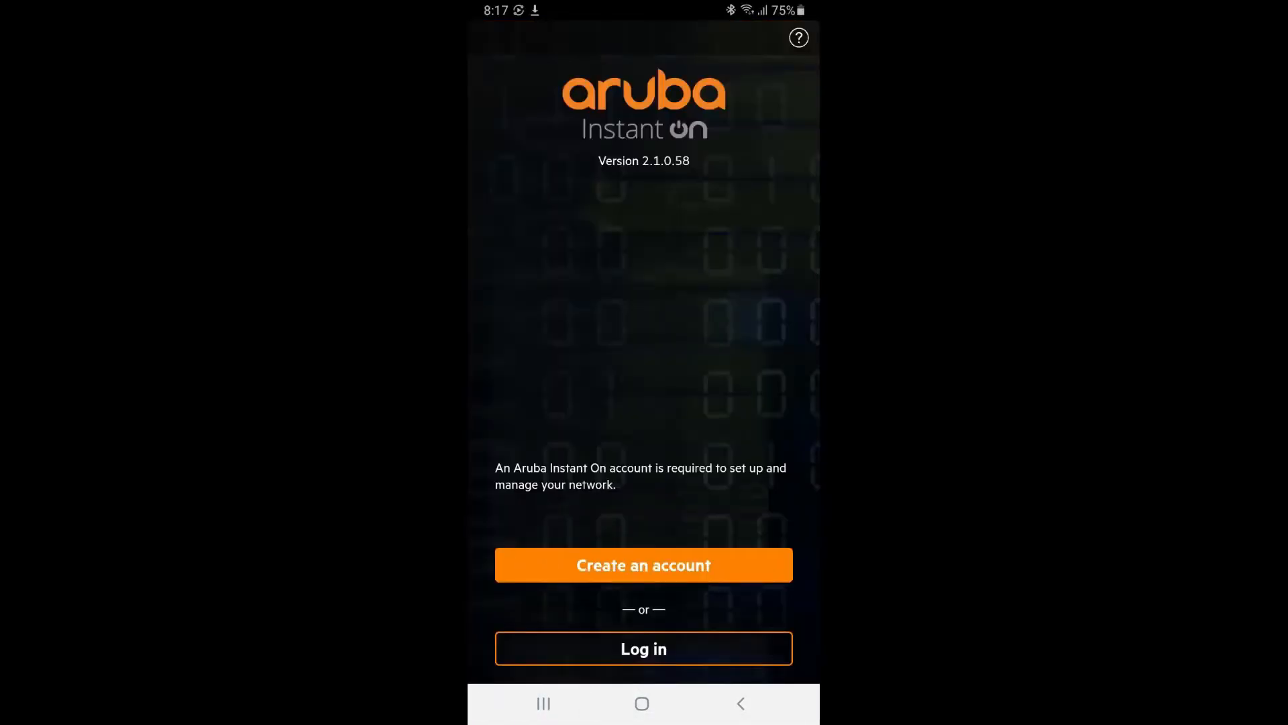
Step: Create a new Aruba Instant On account with email and password and continue past email verification
{"action": "left_click", "coordinate": [643, 565]}
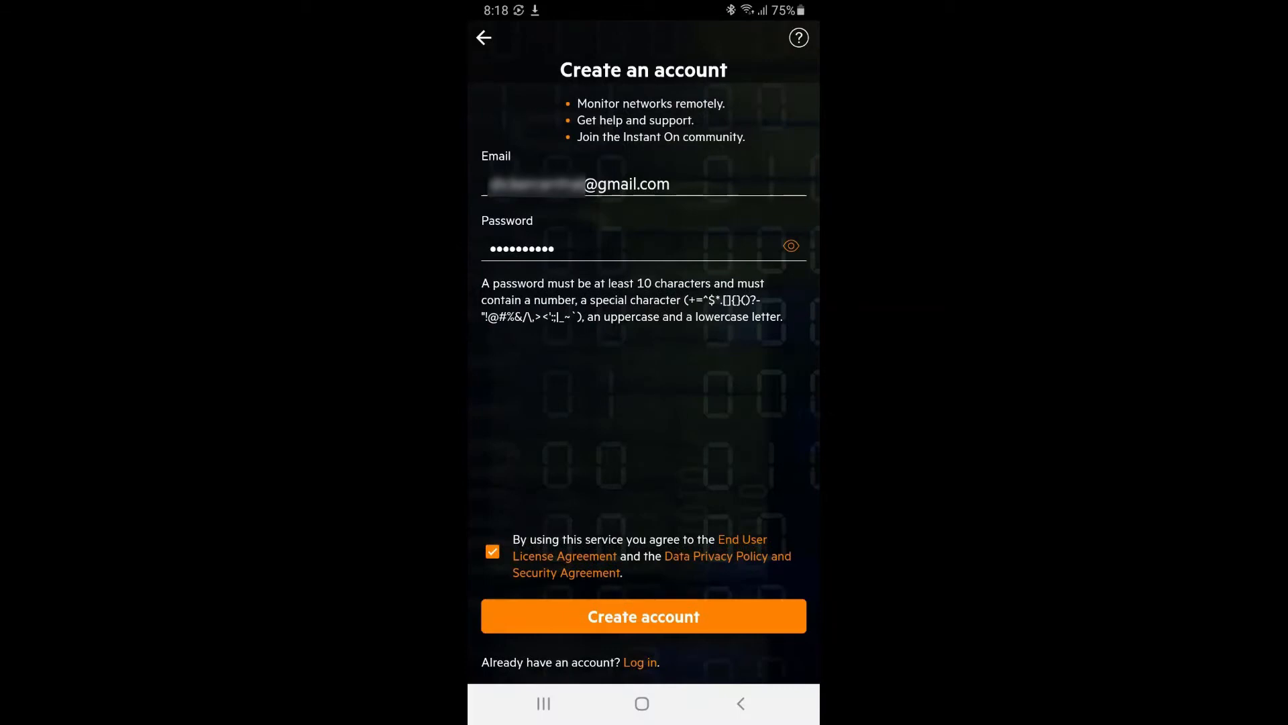
{"action": "left_click", "coordinate": [643, 616]}
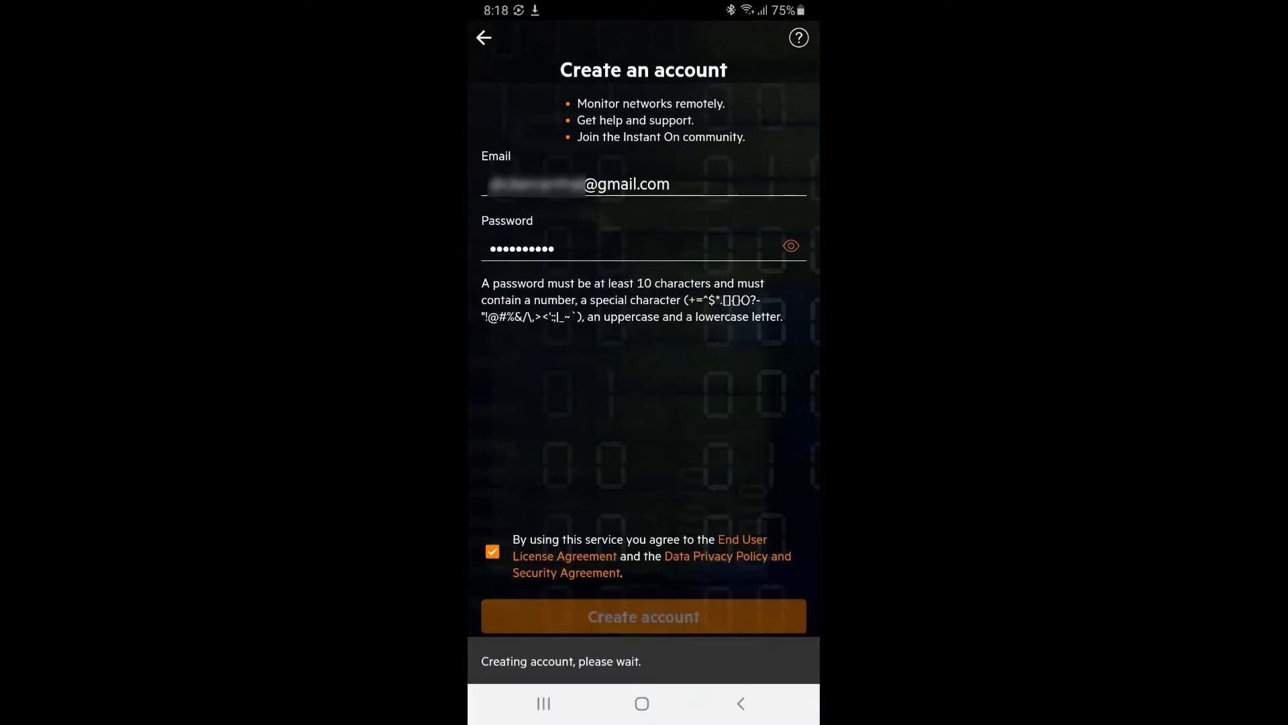
{"action": "left_click", "coordinate": [643, 616]}
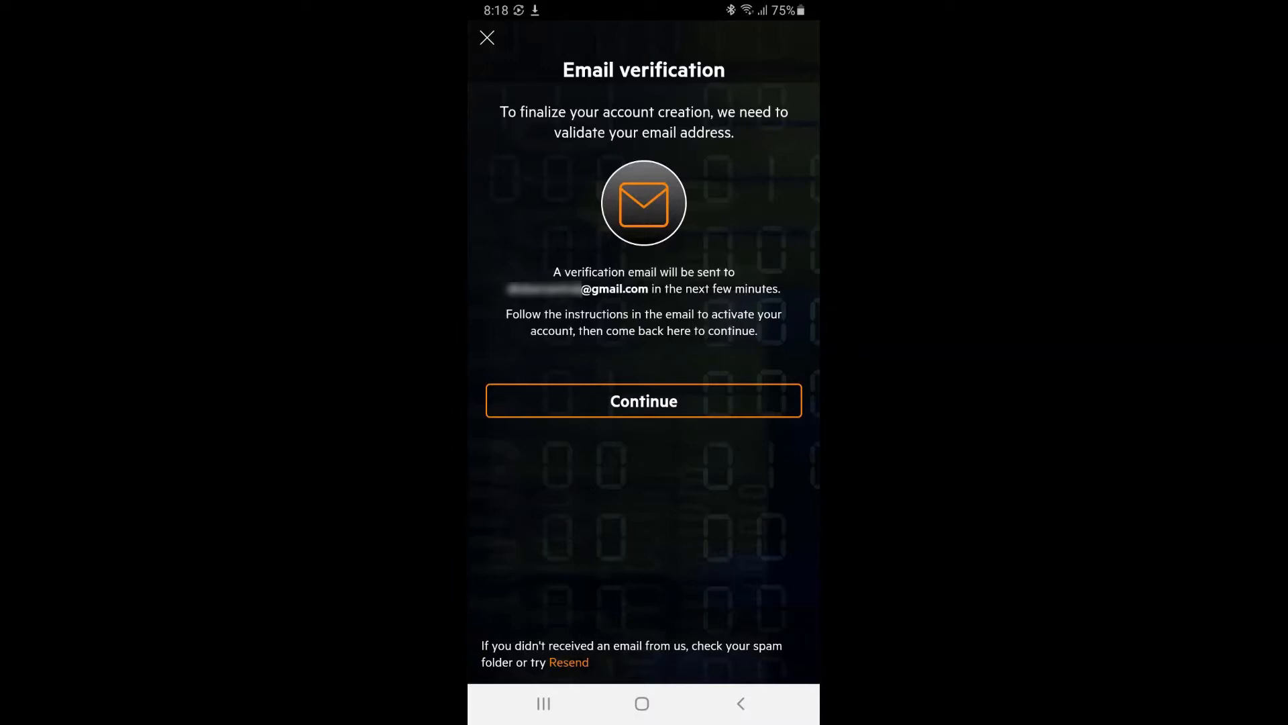
{"action": "left_click", "coordinate": [643, 402]}
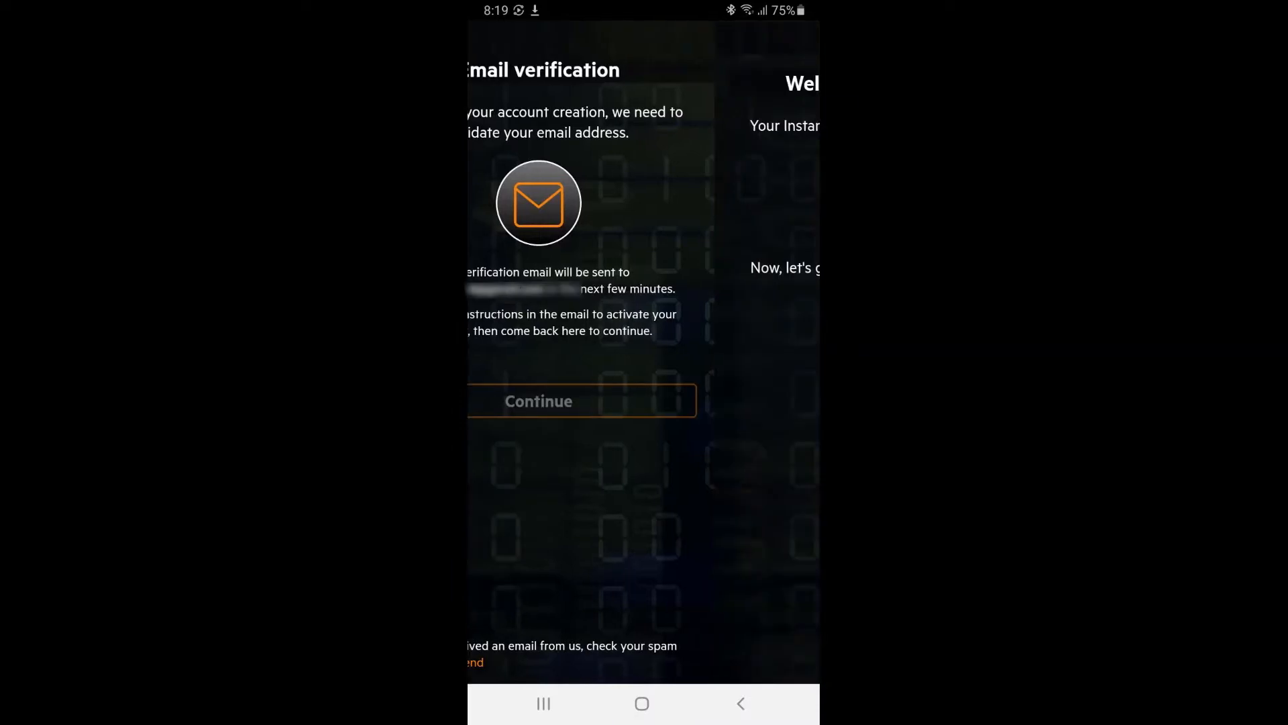
Step: Start a new site with Switch as the device type, acknowledging connectivity and plug-in steps
{"action": "left_click", "coordinate": [538, 401]}
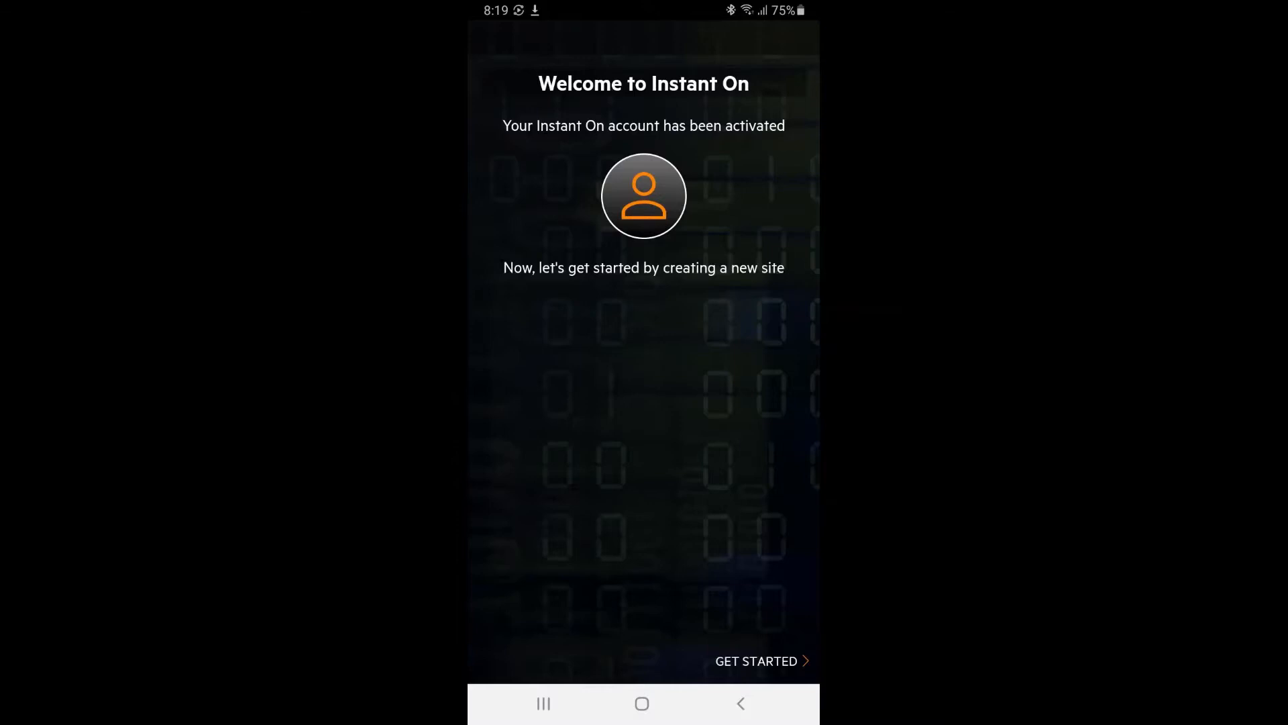
{"action": "left_click", "coordinate": [760, 660]}
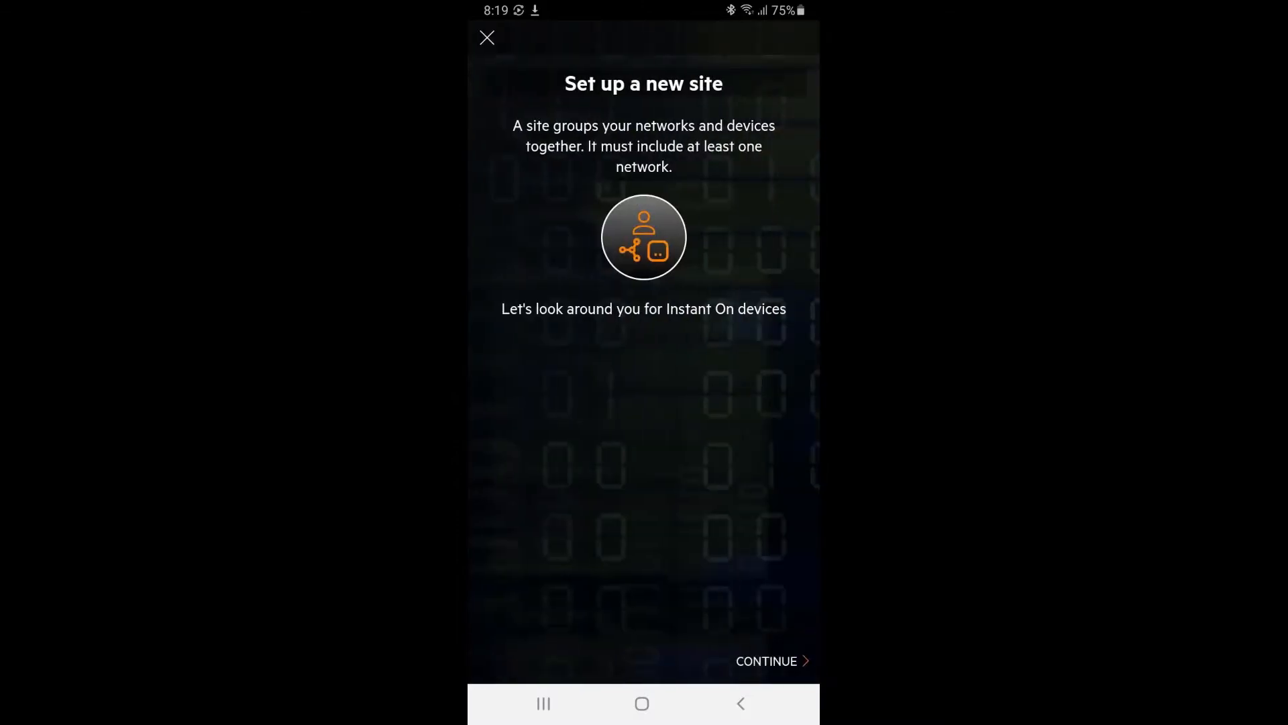
{"action": "left_click", "coordinate": [771, 661]}
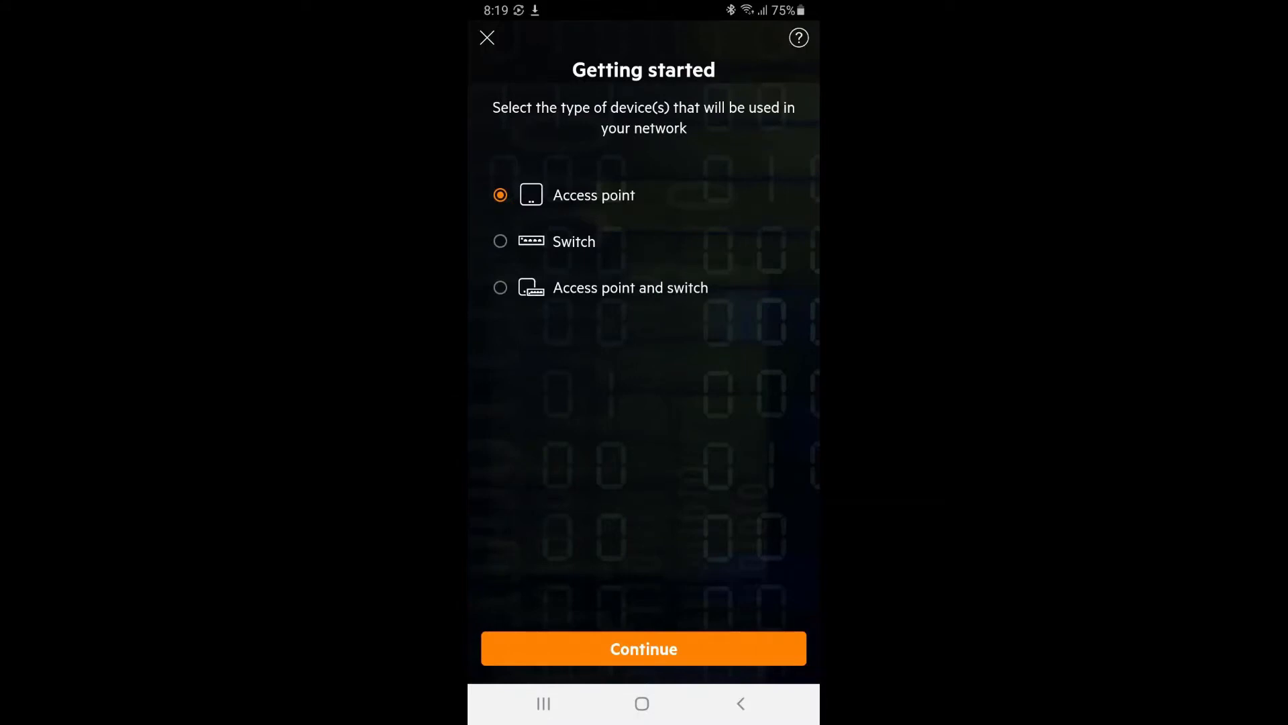
{"action": "left_click", "coordinate": [500, 240]}
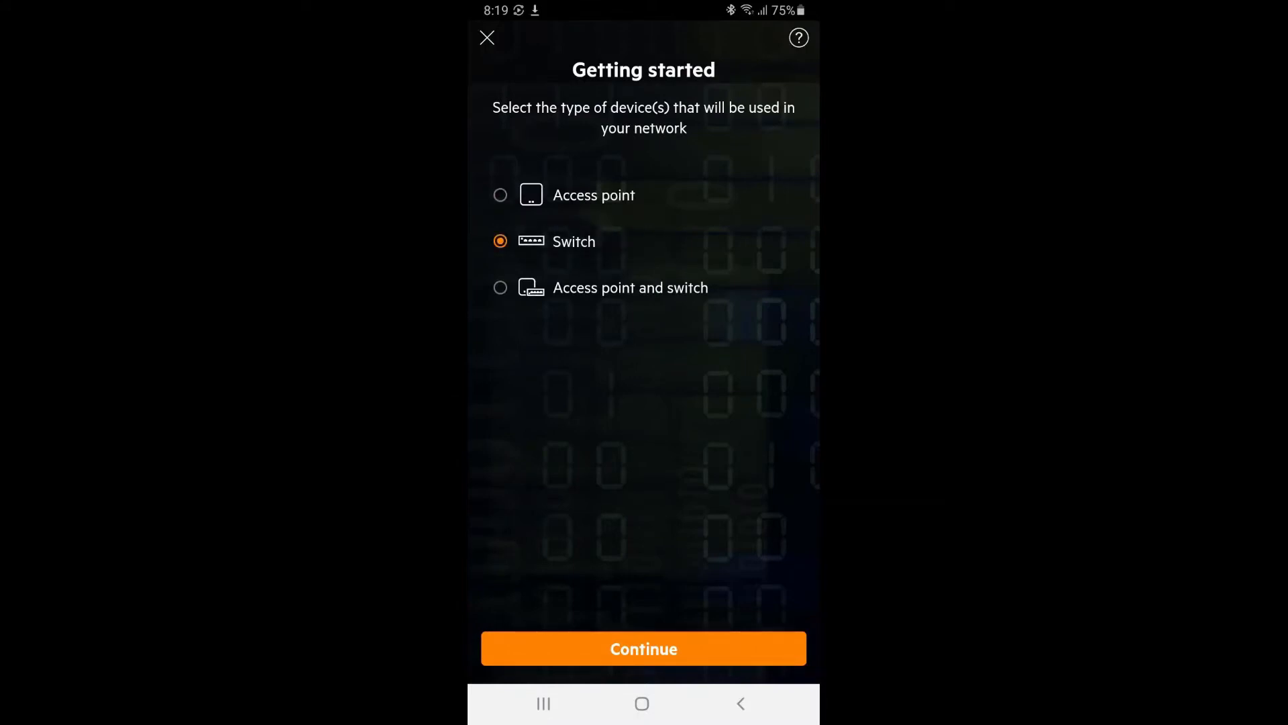
{"action": "left_click", "coordinate": [643, 649]}
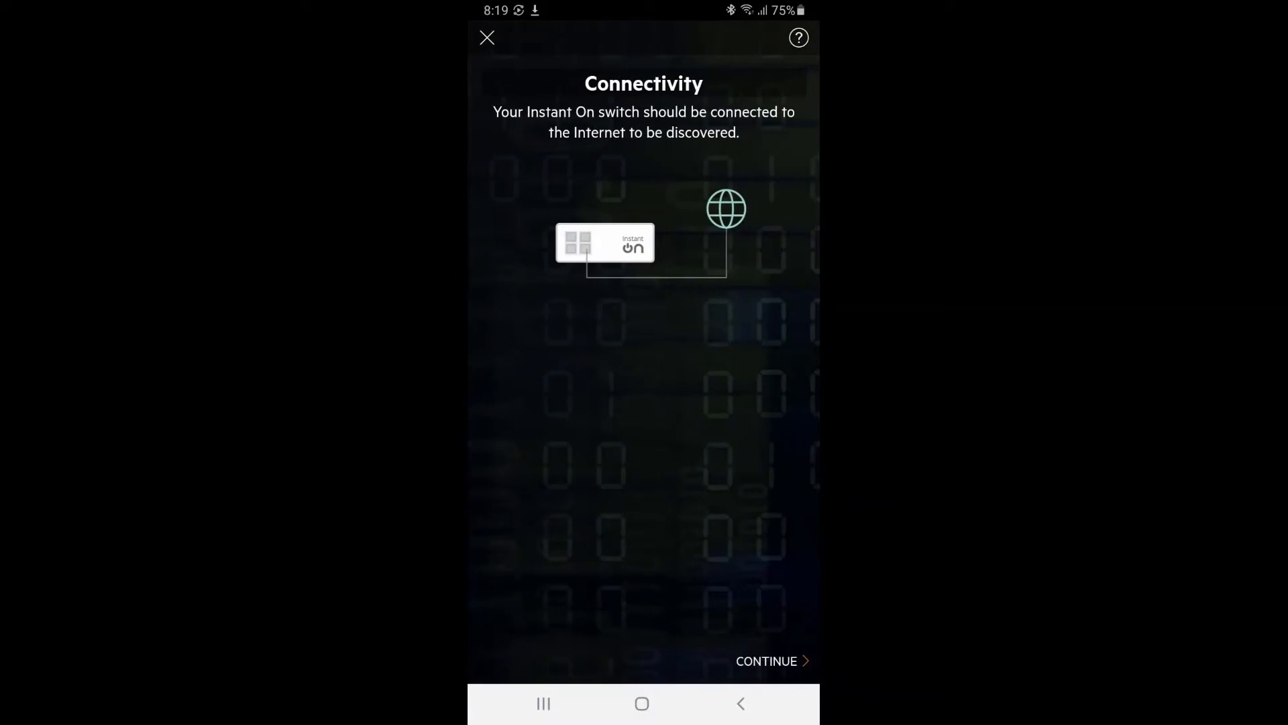
{"action": "left_click", "coordinate": [766, 661]}
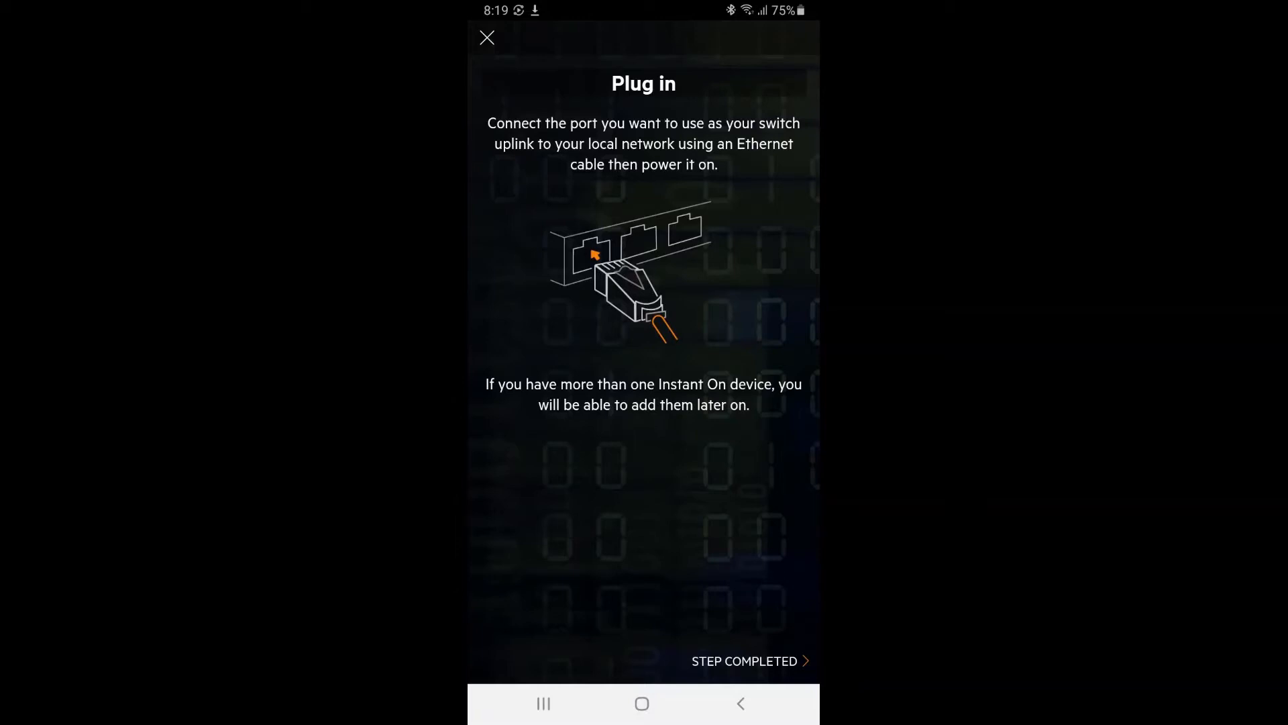
{"action": "left_click", "coordinate": [744, 660]}
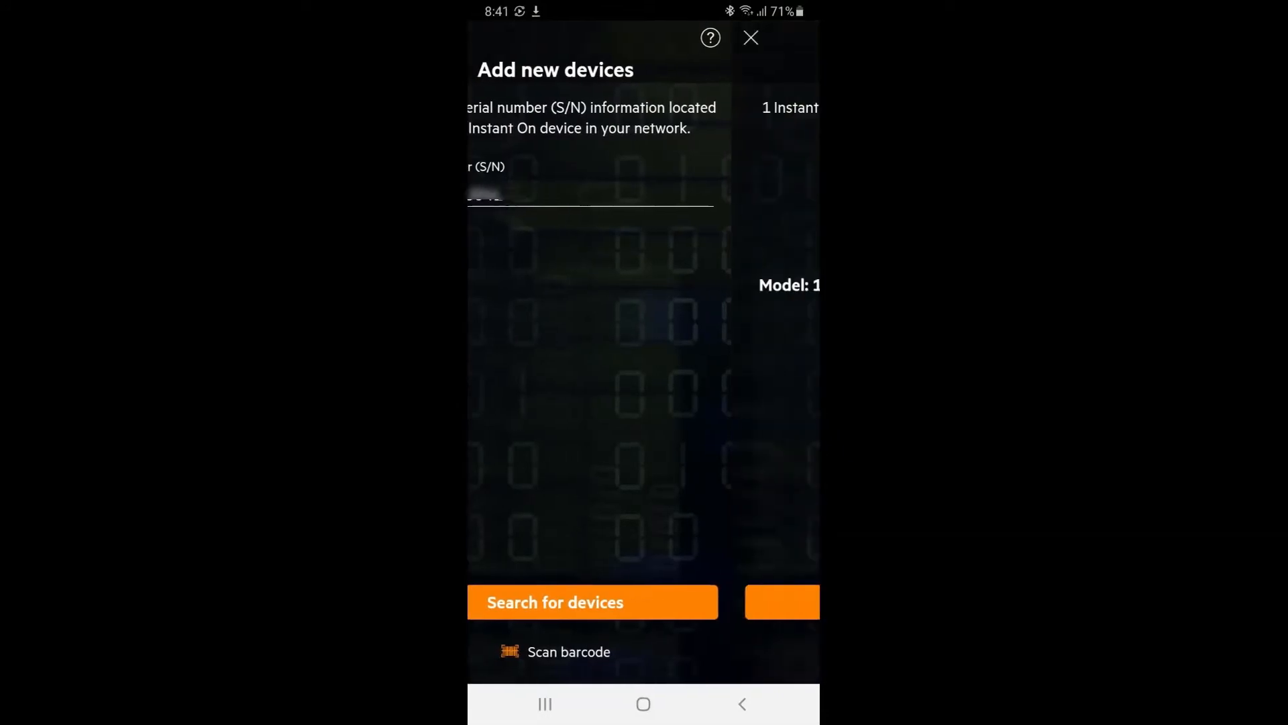
Step: Find and add the 1930 48G PoE switch, keep the network name and activate the Home site
{"action": "left_click", "coordinate": [592, 601]}
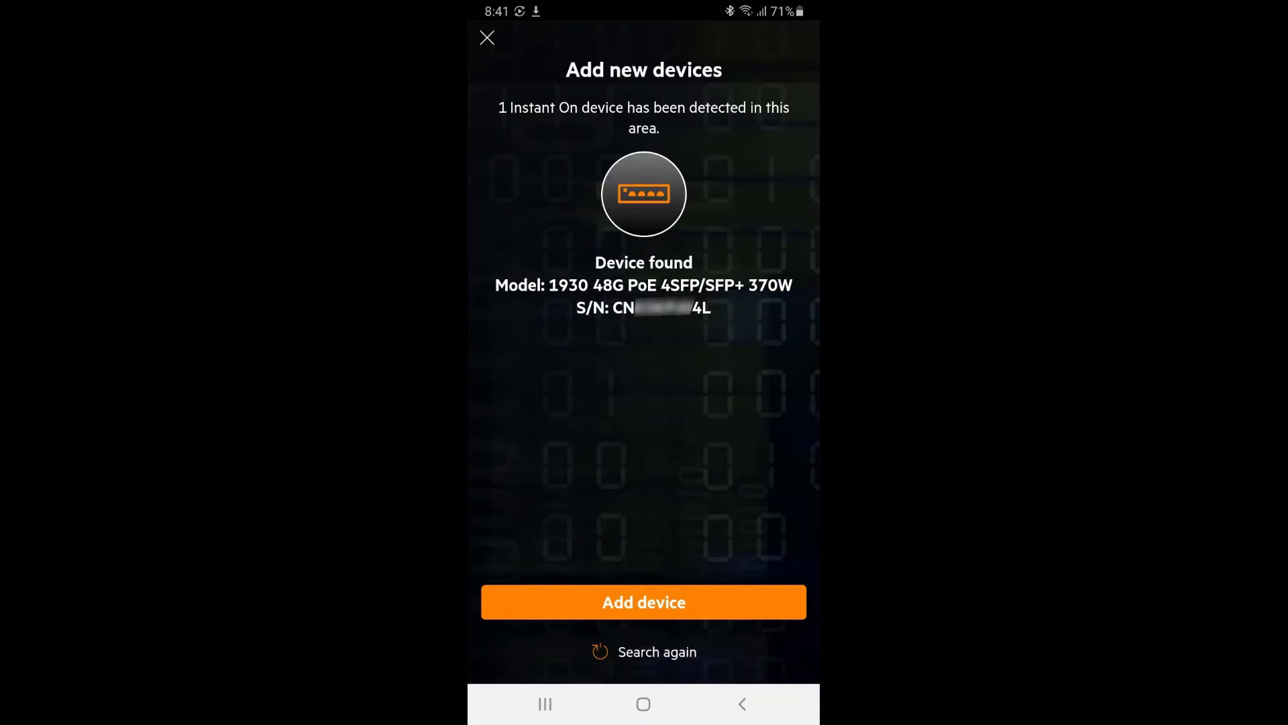
{"action": "left_click", "coordinate": [642, 601]}
{"action": "type", "text": "Home N"}
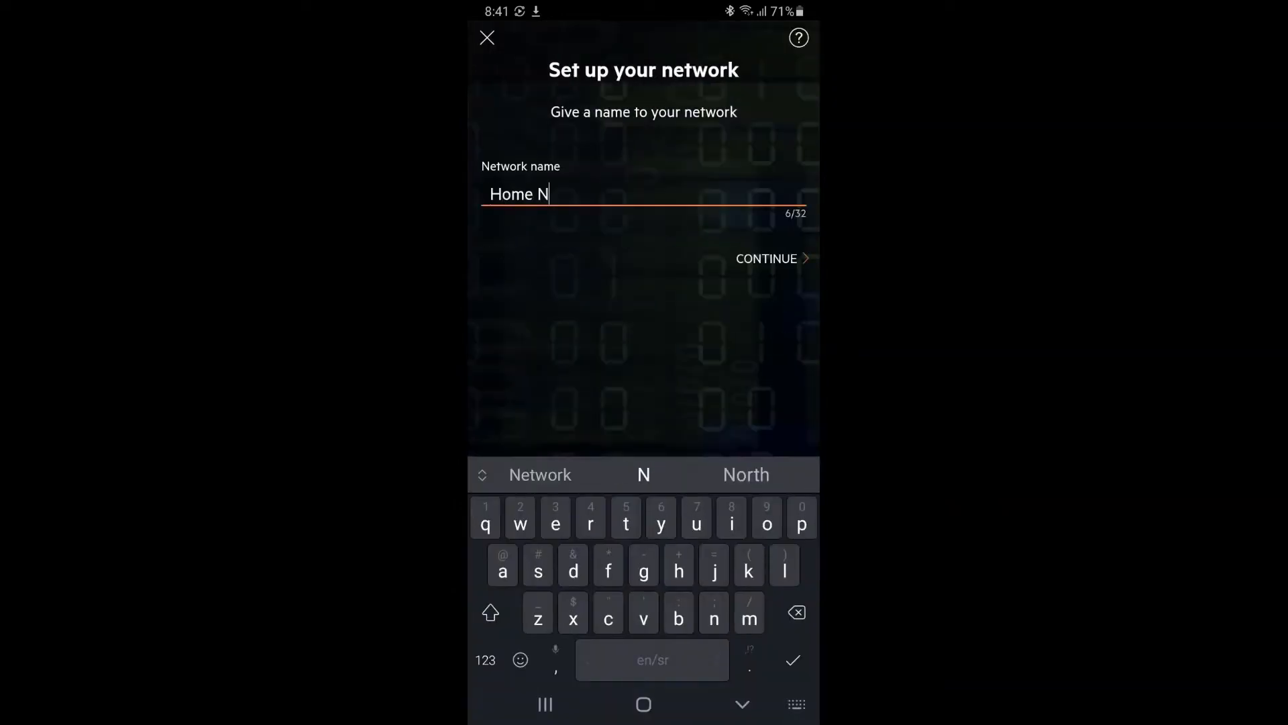
{"action": "left_click", "coordinate": [765, 258]}
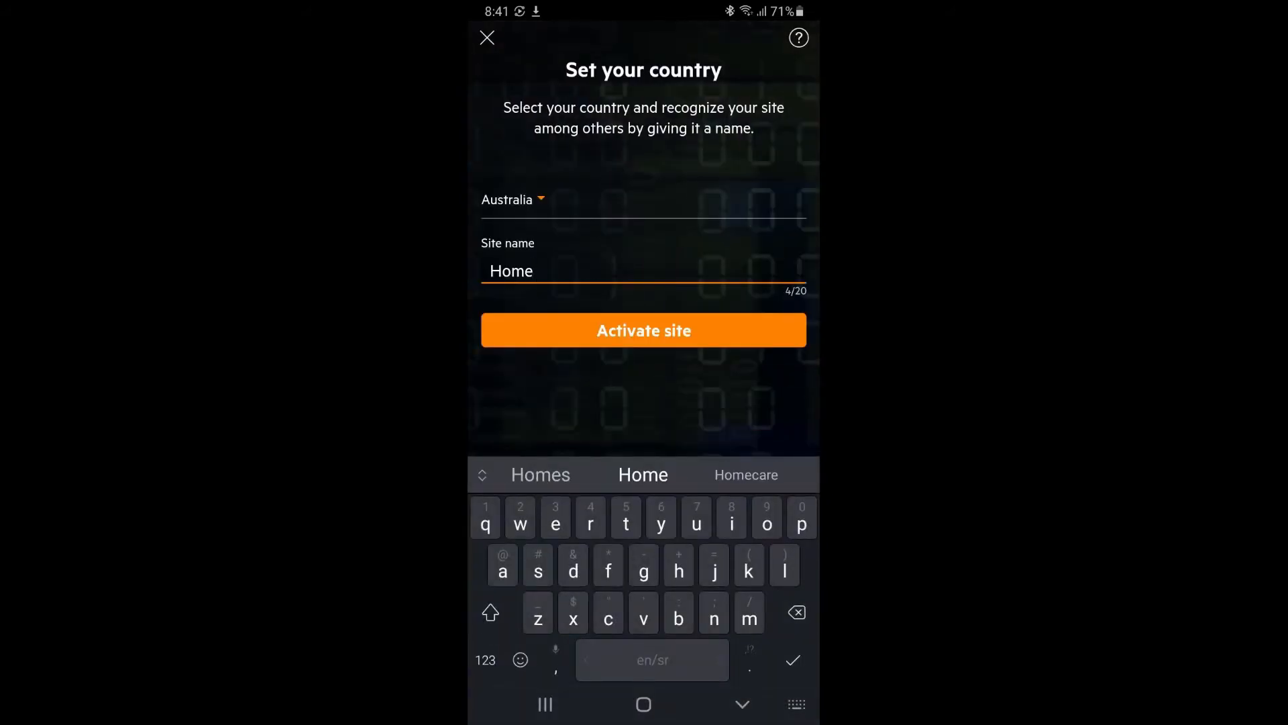
{"action": "left_click", "coordinate": [643, 330]}
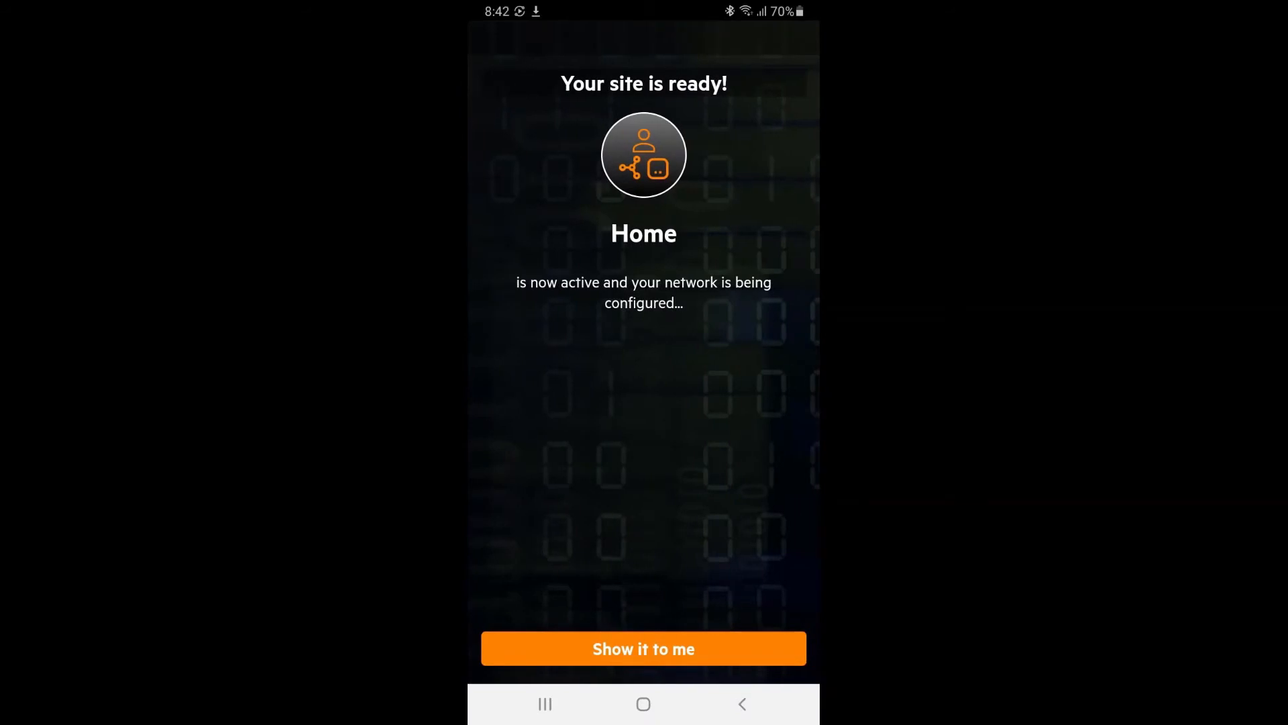
Step: View the activated site's health summary, then show the Networks list with Home on VLAN 1
{"action": "left_click", "coordinate": [643, 649]}
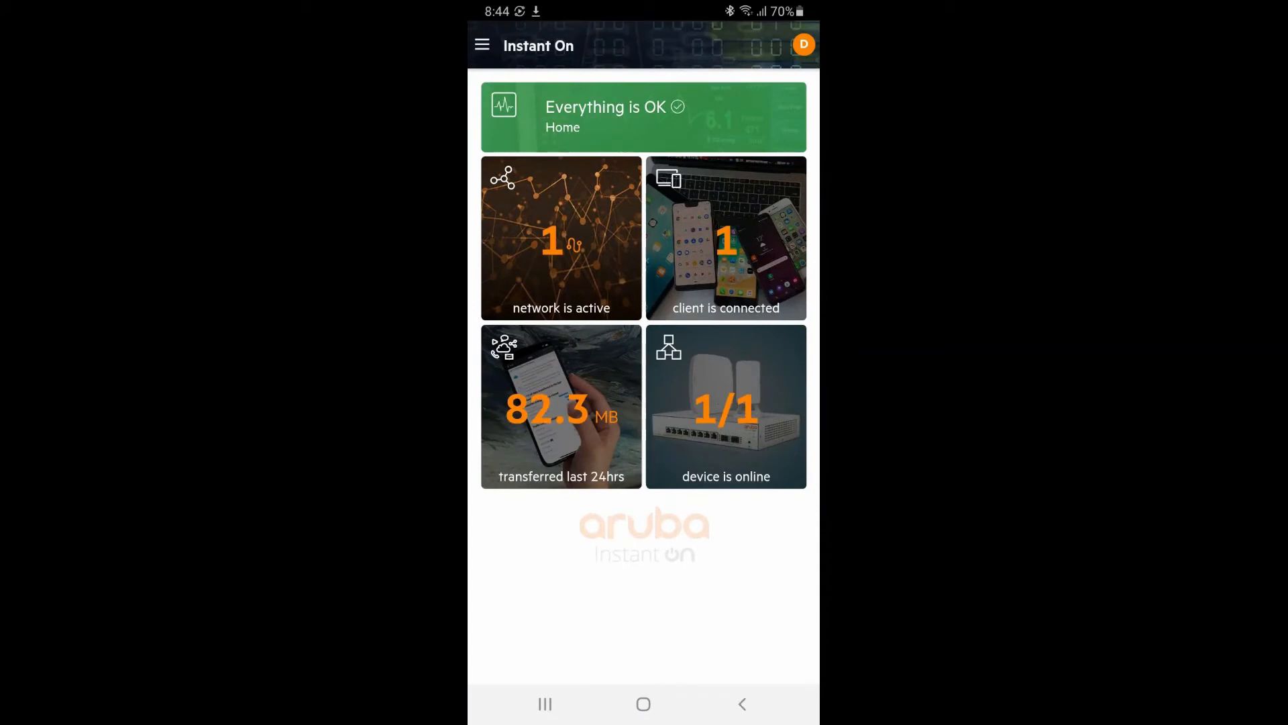
{"action": "left_click", "coordinate": [643, 116]}
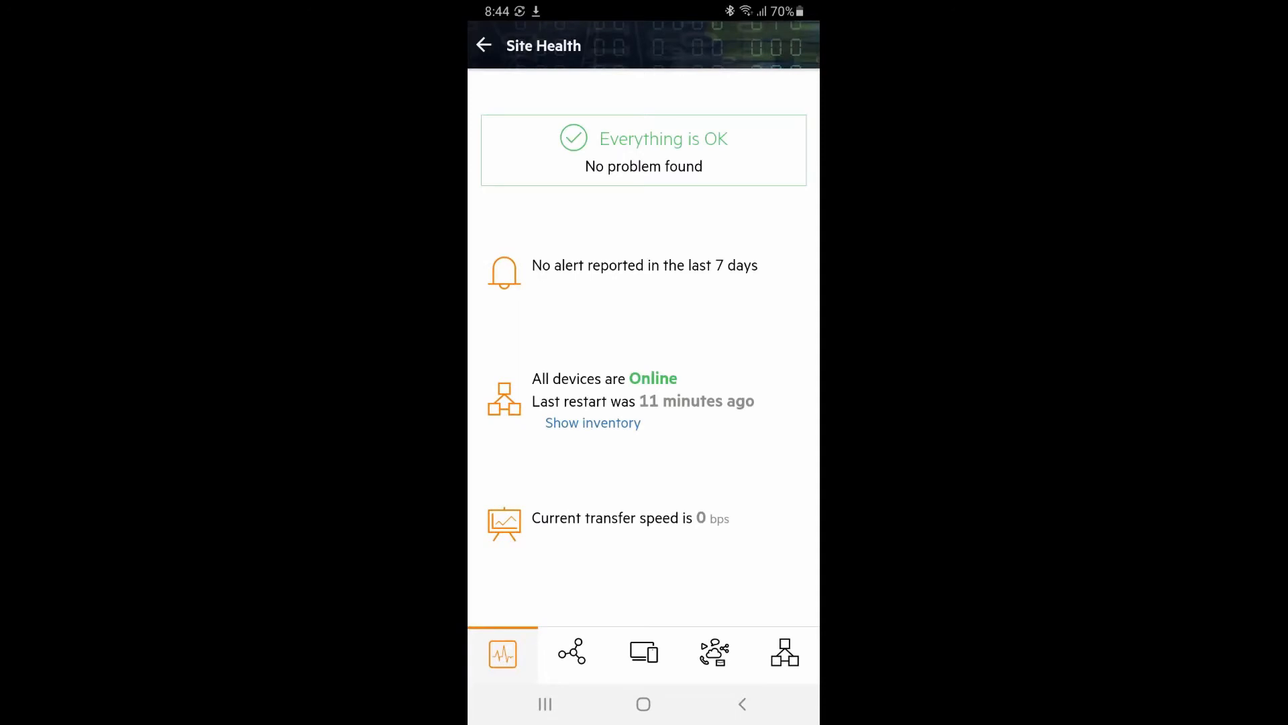
{"action": "left_click", "coordinate": [572, 653]}
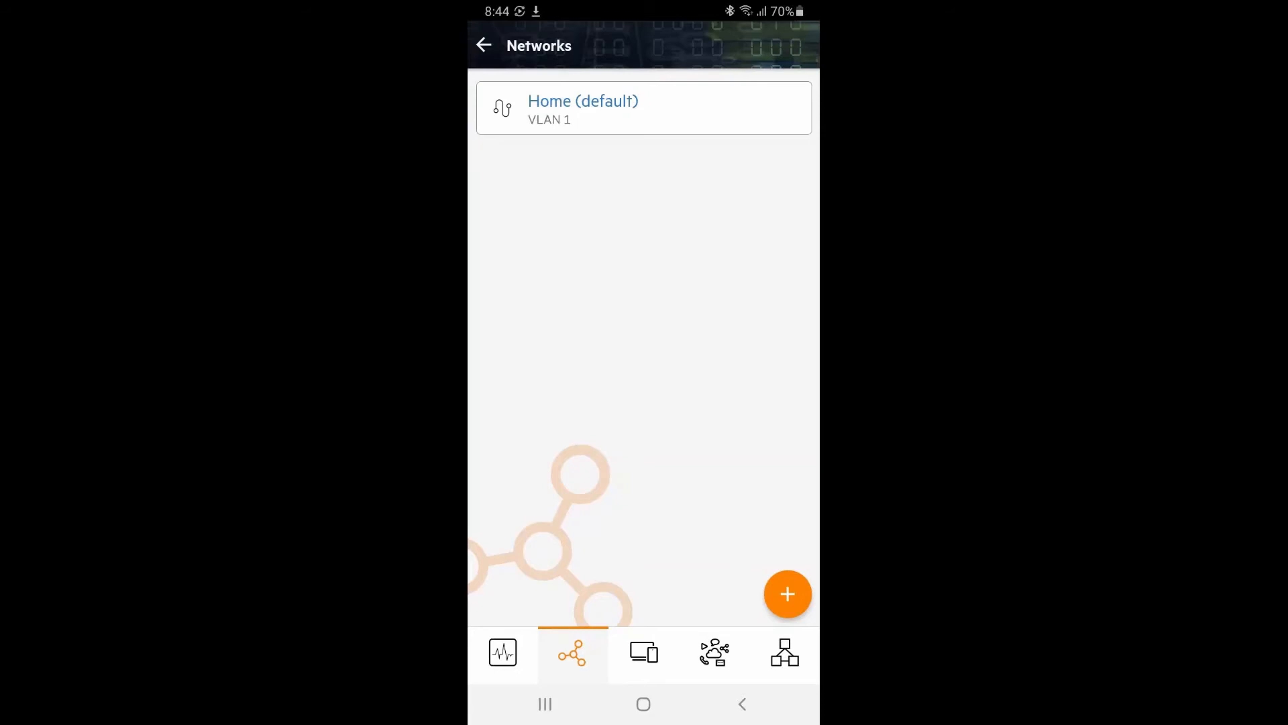
Step: Add a Voice network on VLAN 100 and show the connected clients list
{"action": "left_click", "coordinate": [788, 594]}
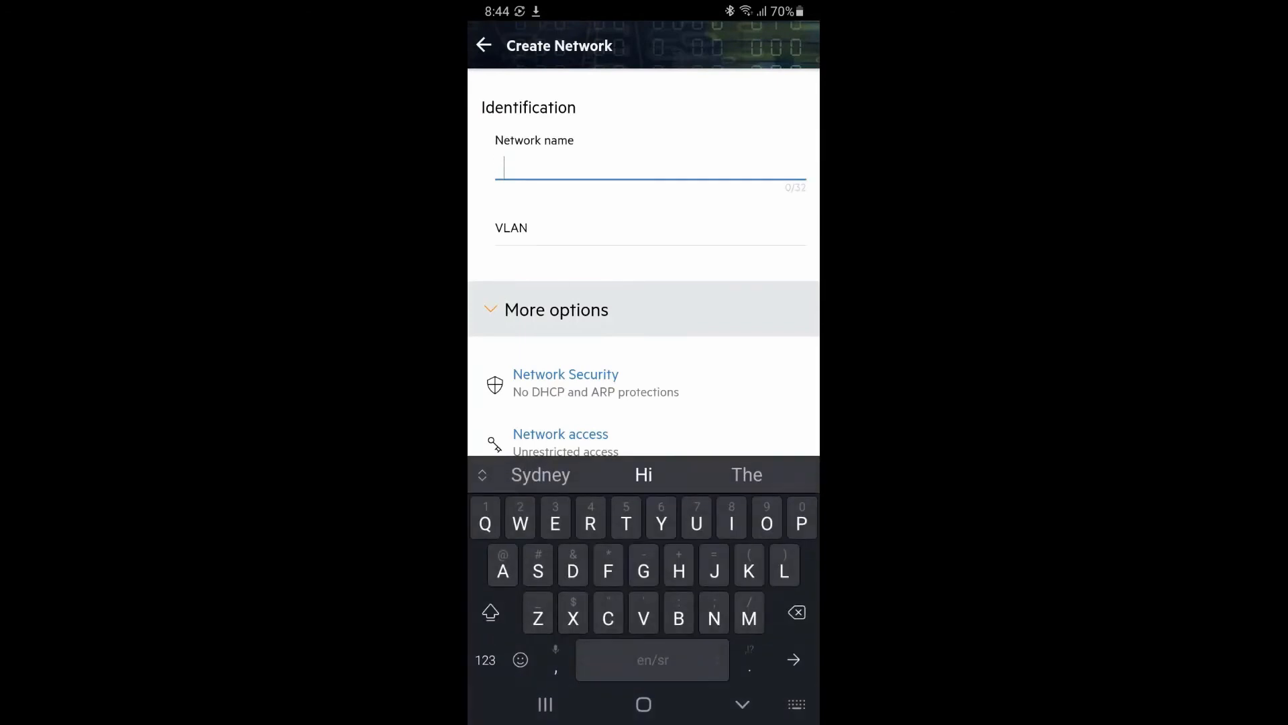
{"action": "type", "text": "Voice"}
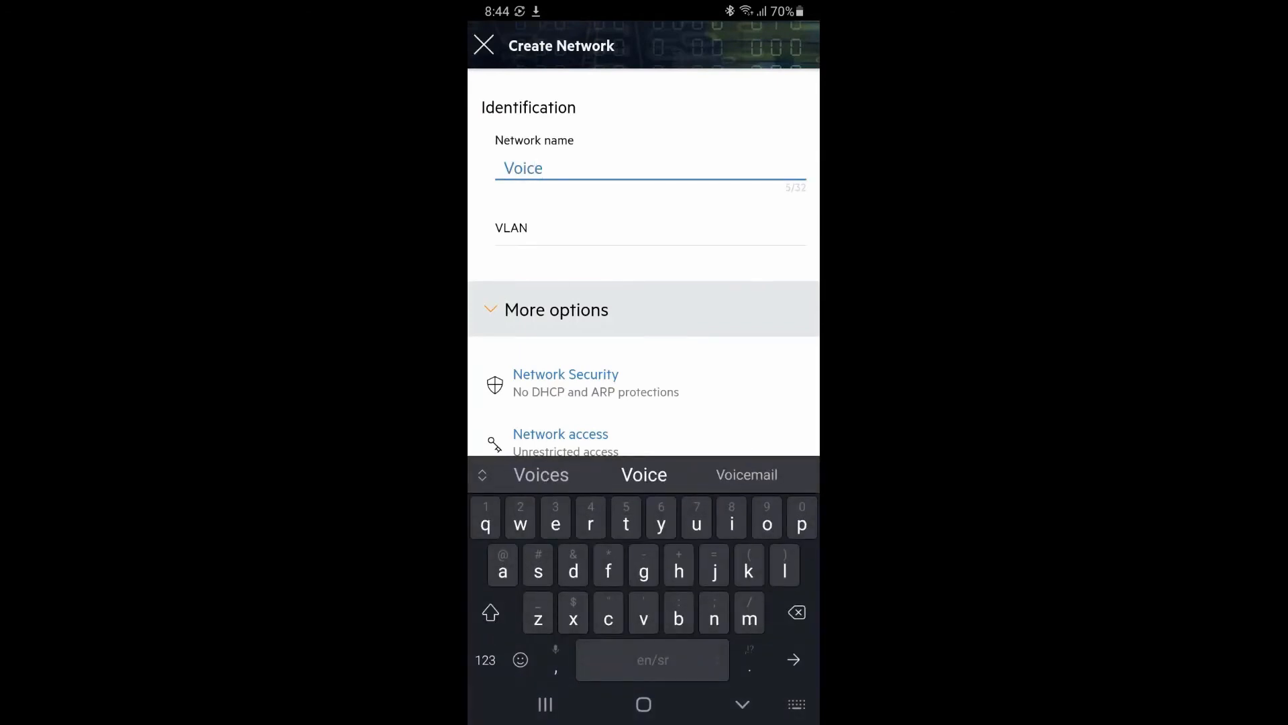
{"action": "left_click", "coordinate": [773, 46]}
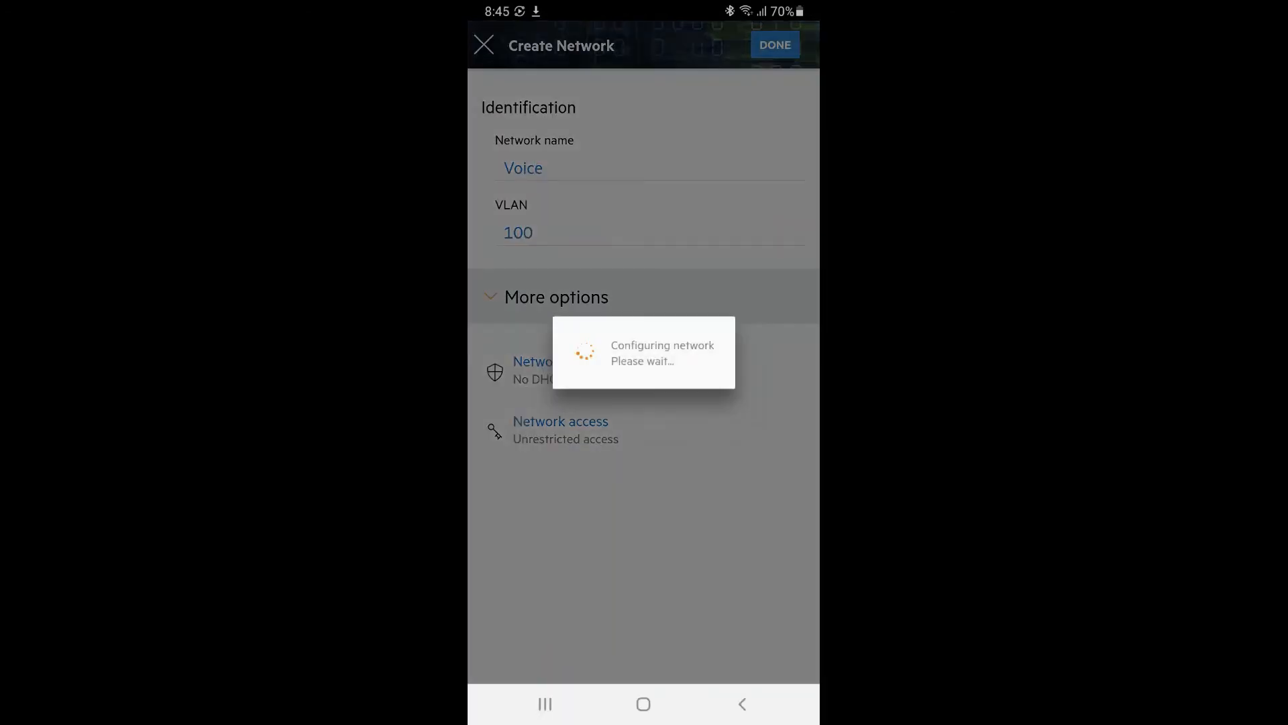
{"action": "left_click", "coordinate": [773, 44]}
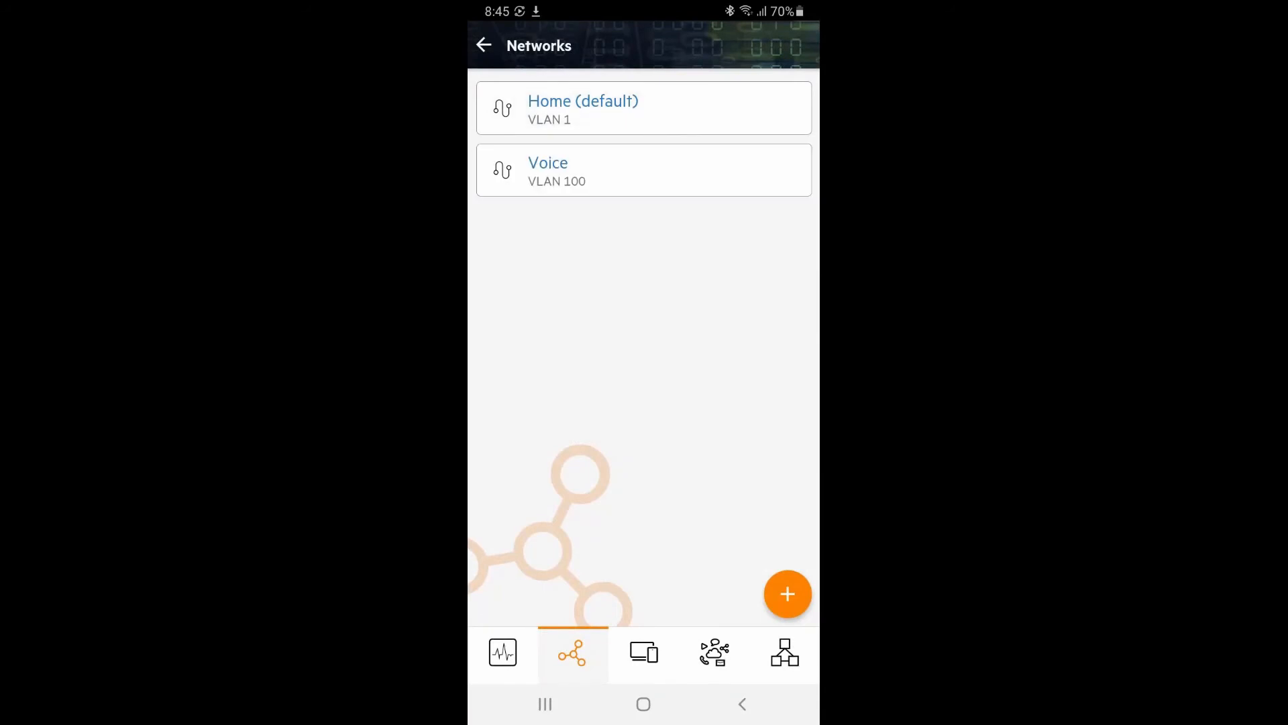
{"action": "left_click", "coordinate": [643, 652]}
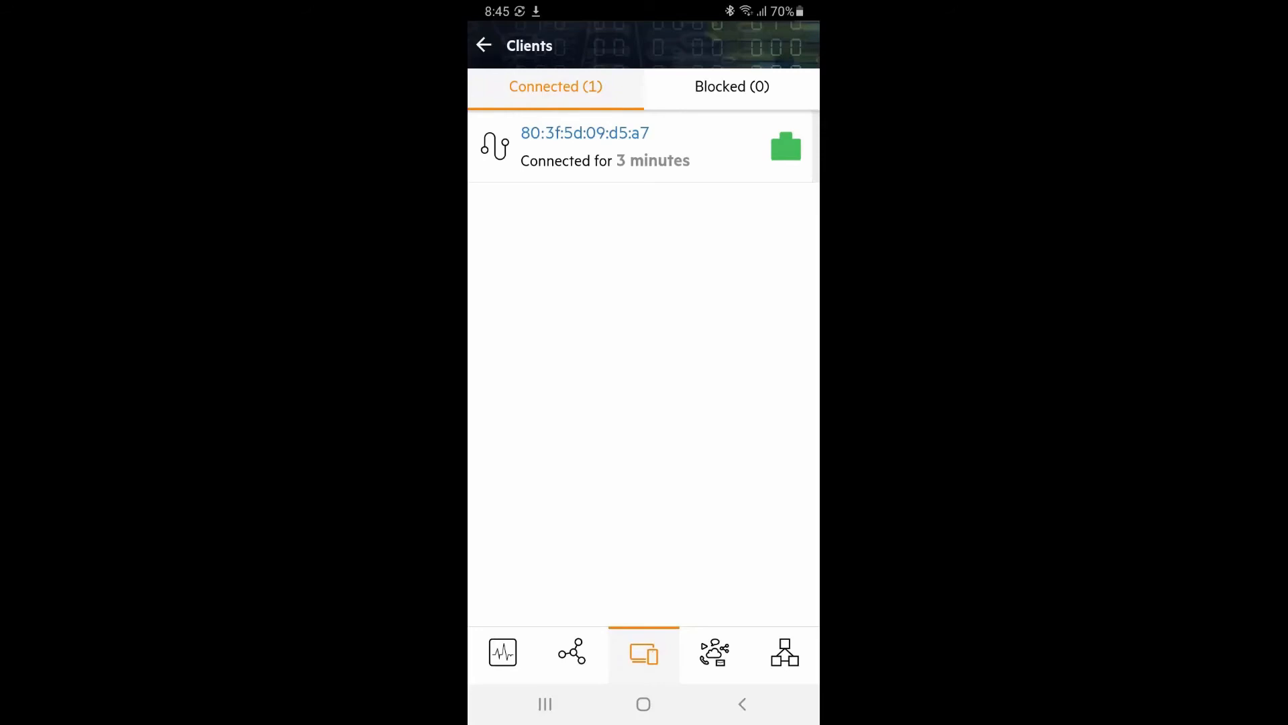
Step: Review 24-hour application usage, then show the 1930 switch's details with IP 10.65.0.101/24
{"action": "left_click", "coordinate": [713, 652]}
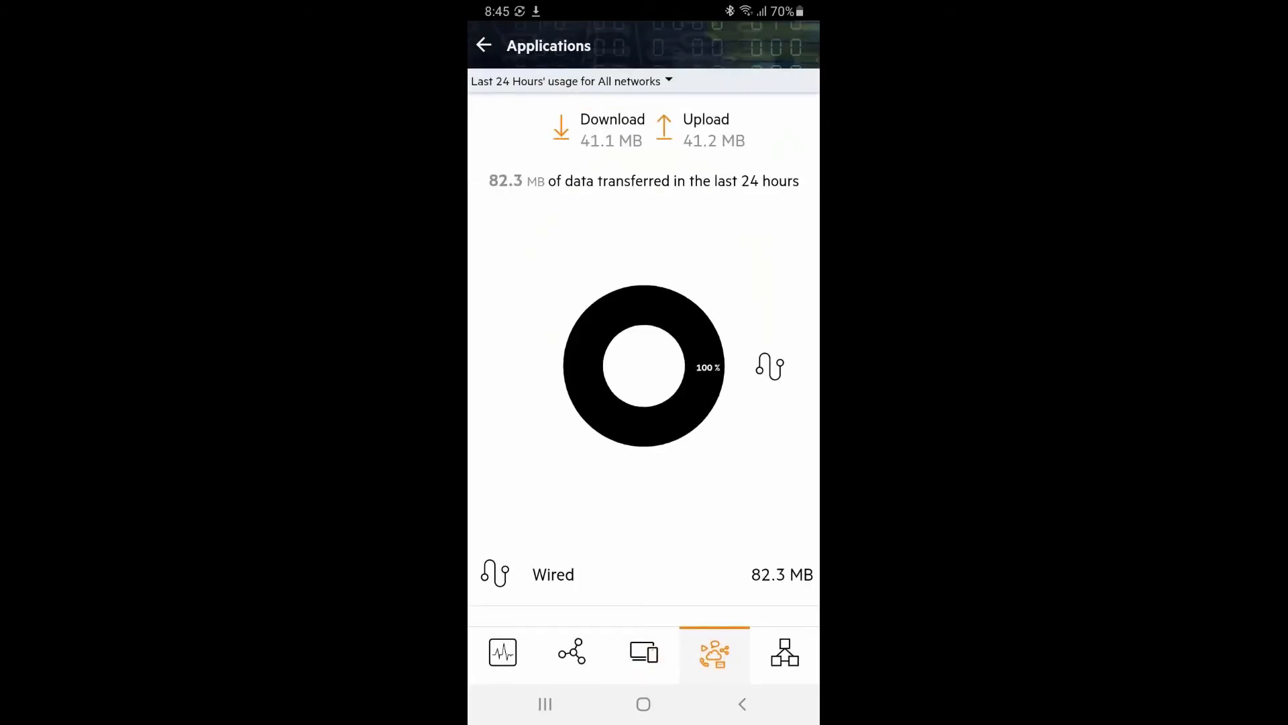
{"action": "left_click", "coordinate": [784, 654]}
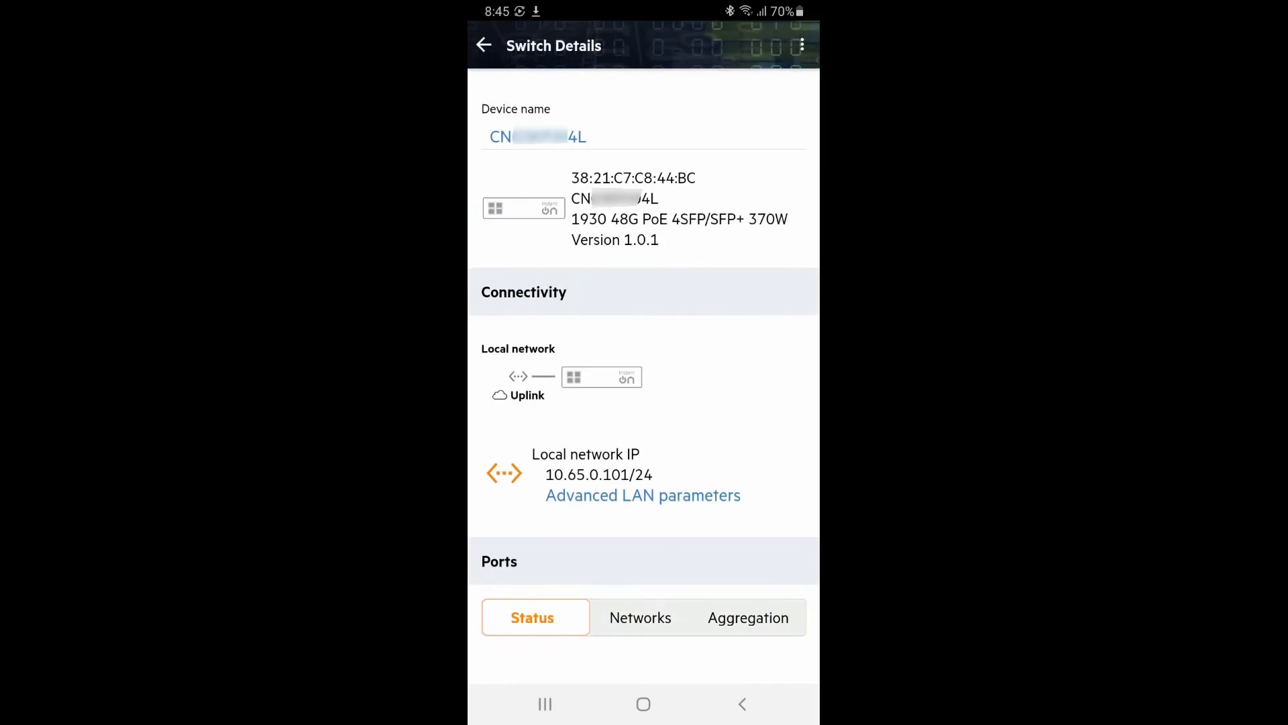
Step: Rename the switch to Home Switch and return to the Inventory listing it online
{"action": "type", "text": "Hom"}
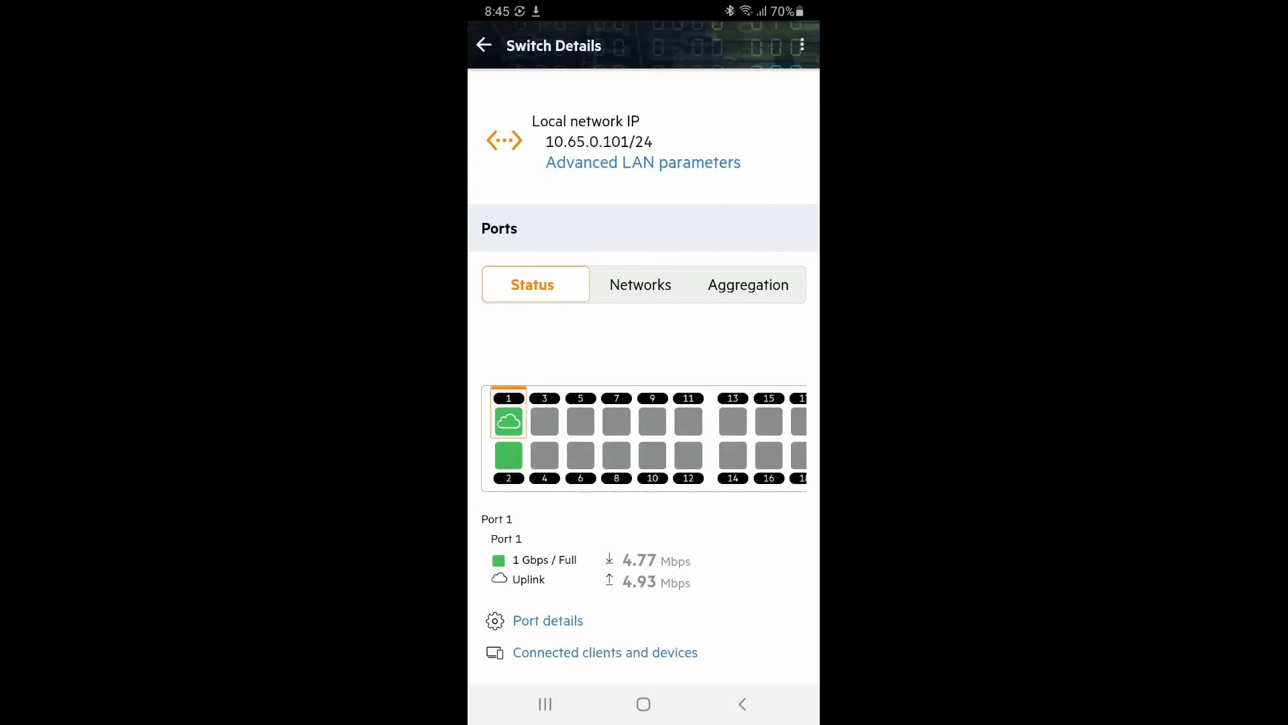
{"action": "left_click", "coordinate": [485, 46]}
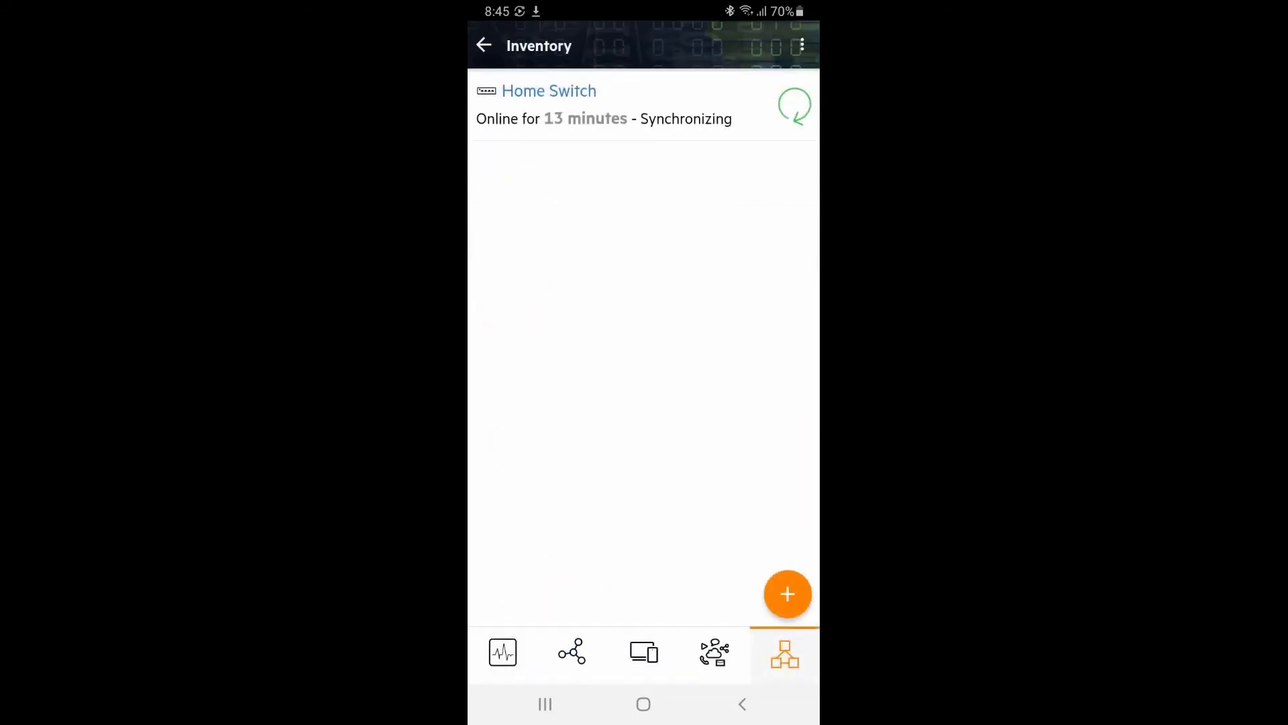